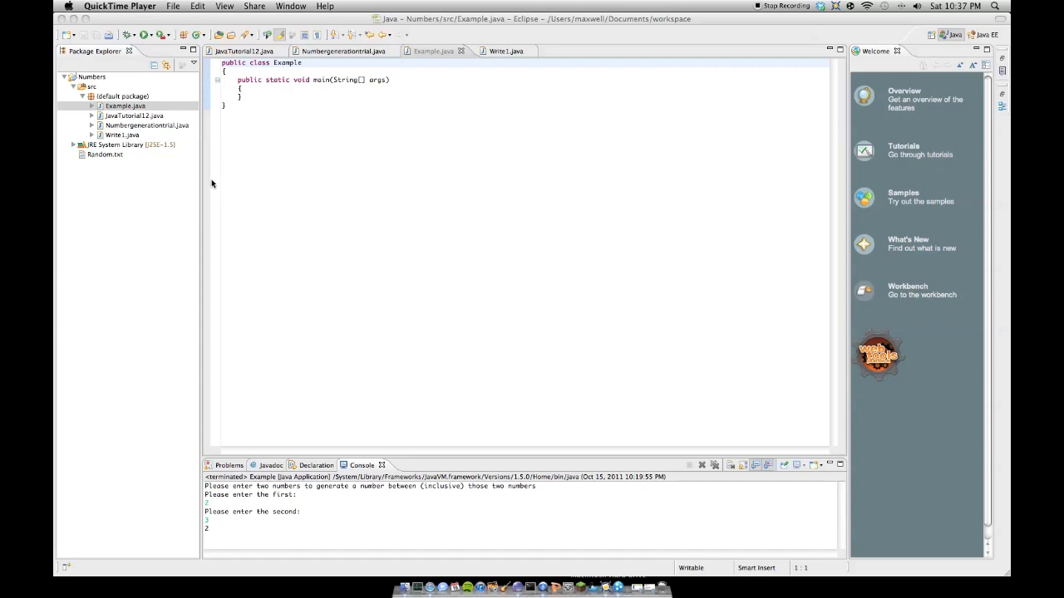
{"action": "mouse_move", "coordinate": [418, 589]}
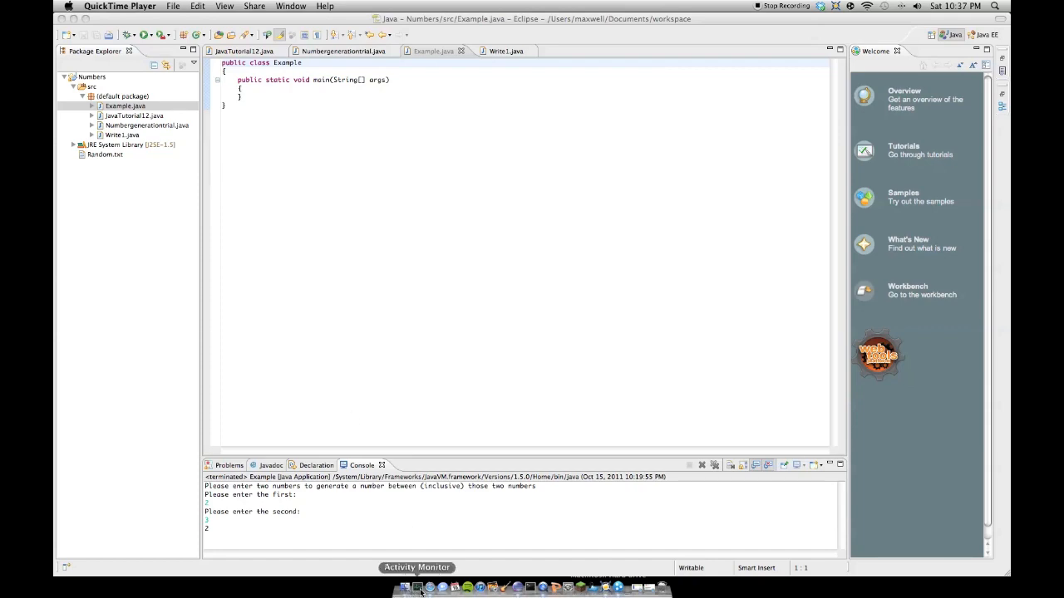
Add a placeholder // comment inside main, then view the Java questions page
{"action": "left_click", "coordinate": [418, 588]}
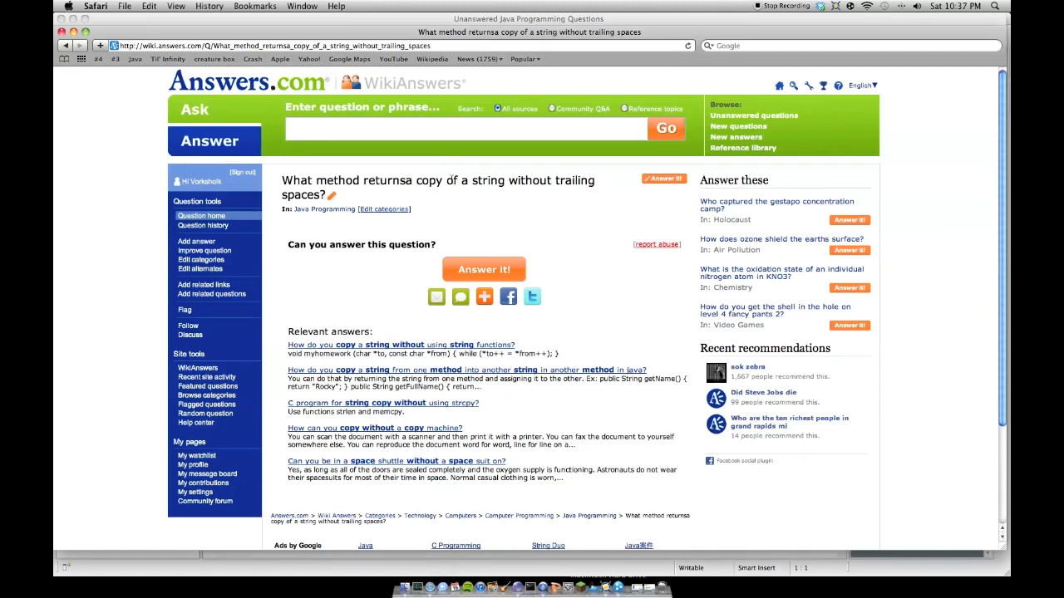
{"action": "mouse_move", "coordinate": [436, 557]}
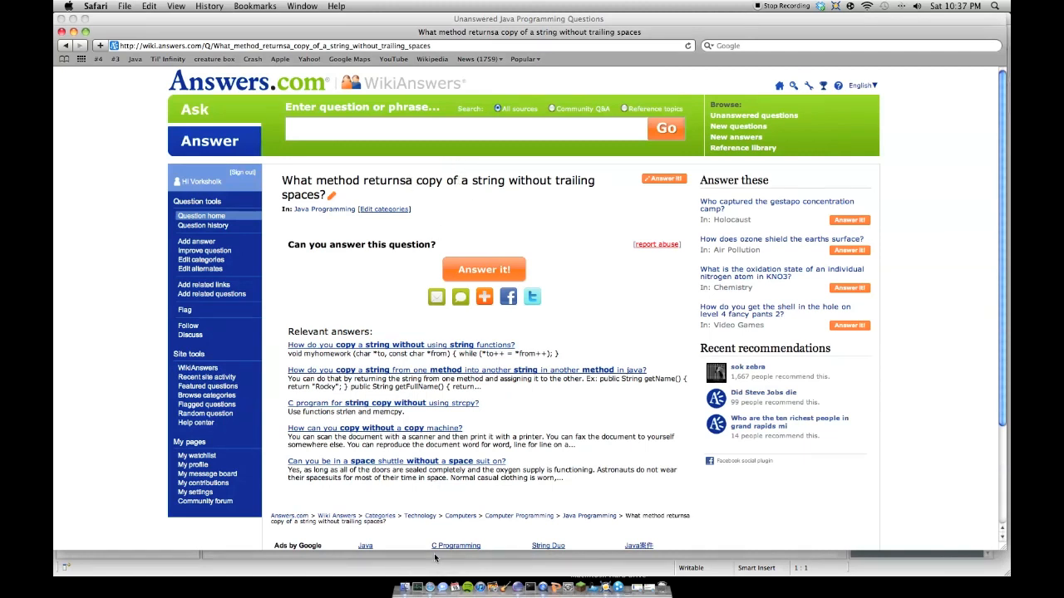
{"action": "mouse_move", "coordinate": [541, 585]}
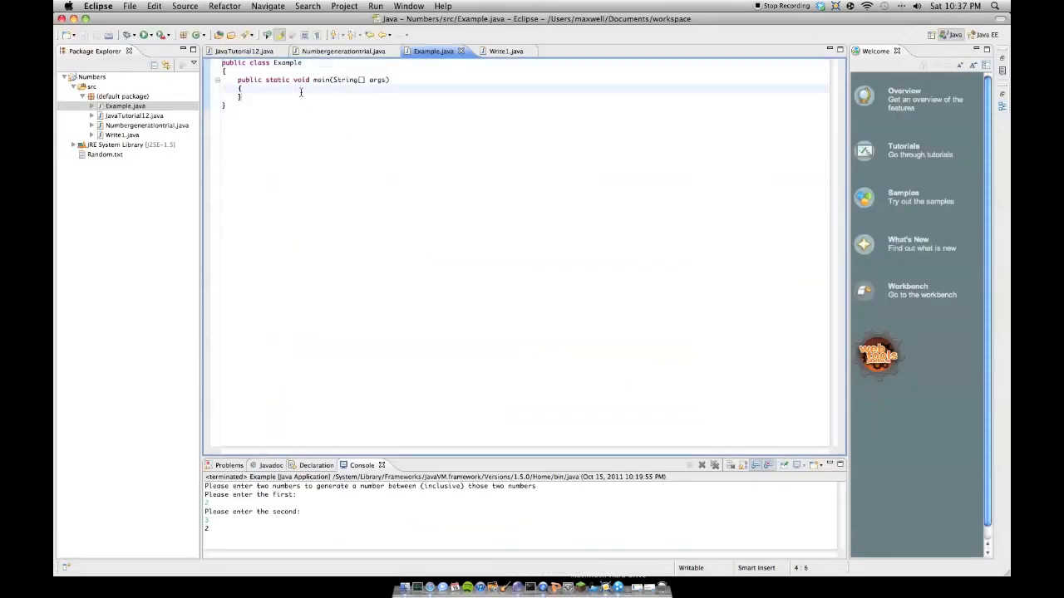
{"action": "type", "text": "// [ yodo"}
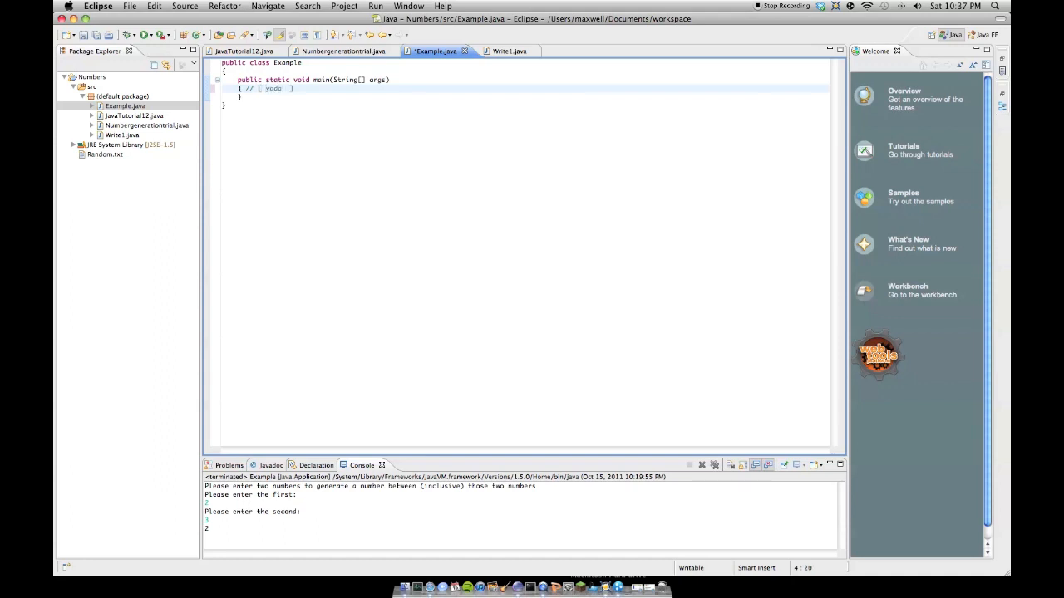
{"action": "type", "text": "[yada"}
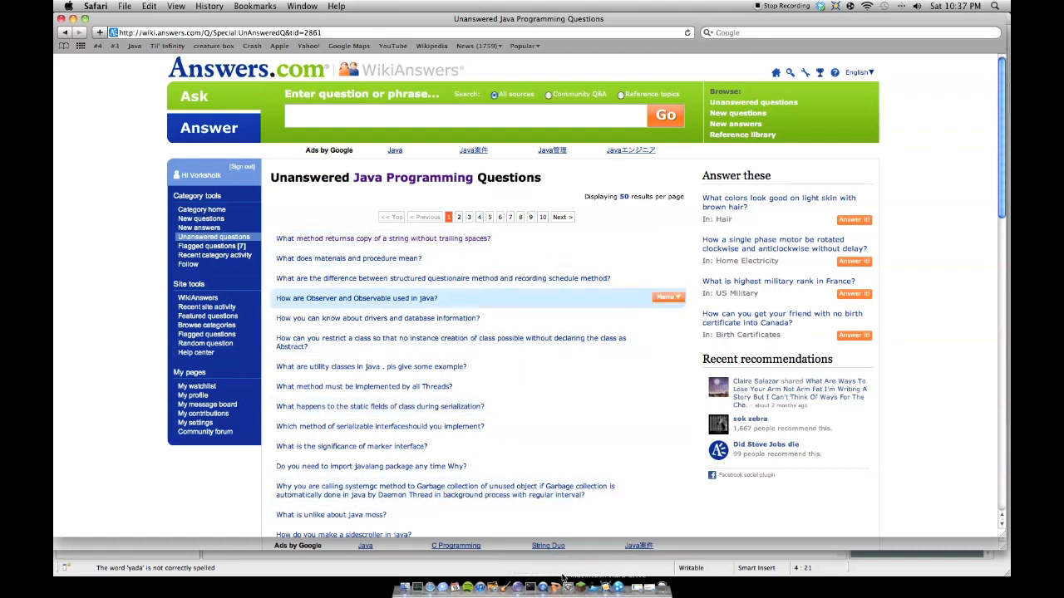
{"action": "mouse_move", "coordinate": [605, 588]}
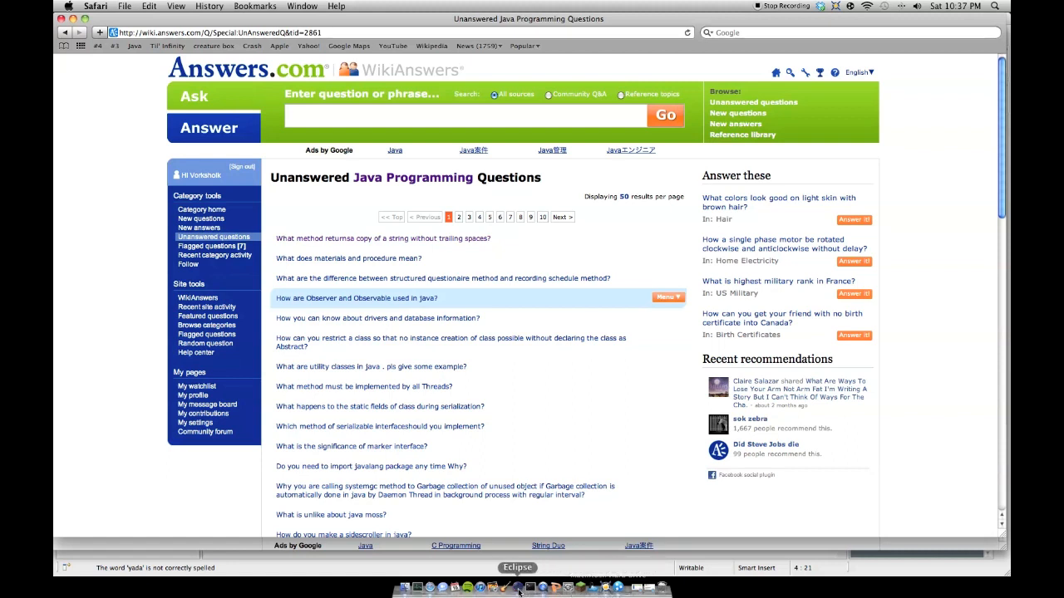
Return from Safari to the Example.java editor in Eclipse
{"action": "left_click", "coordinate": [517, 588]}
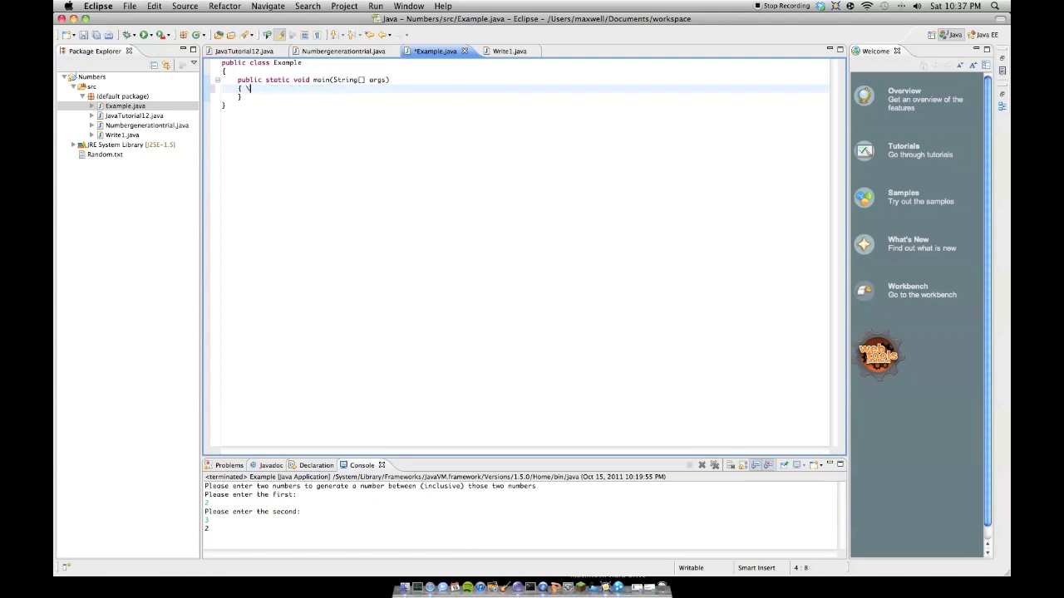
Start a test String assignment of "hi" in main, leaving only the String keyword
{"action": "type", "text": "String a ="}
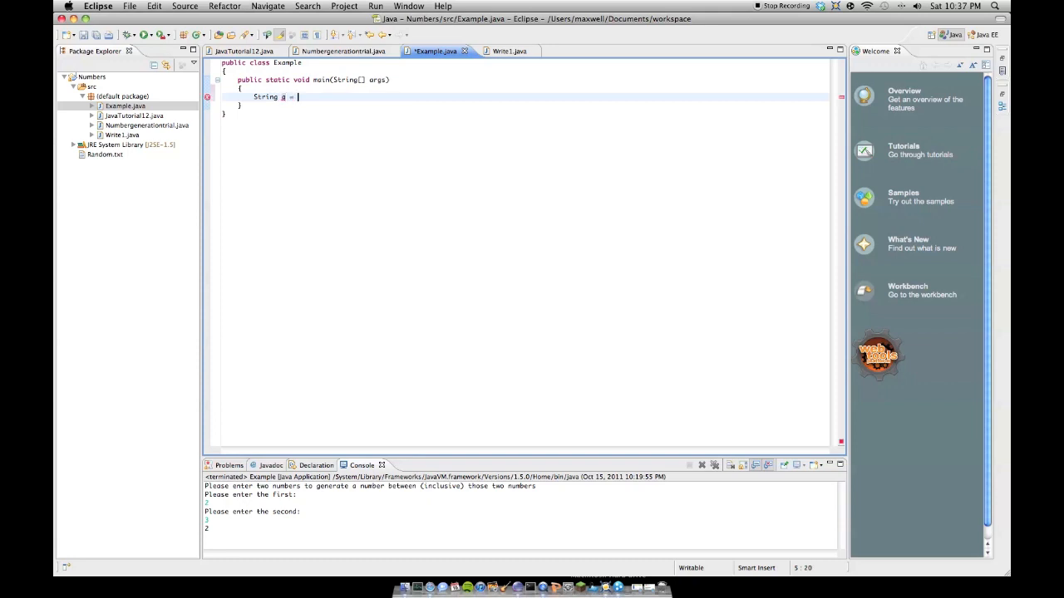
{"action": "type", "text": "\"hi\""}
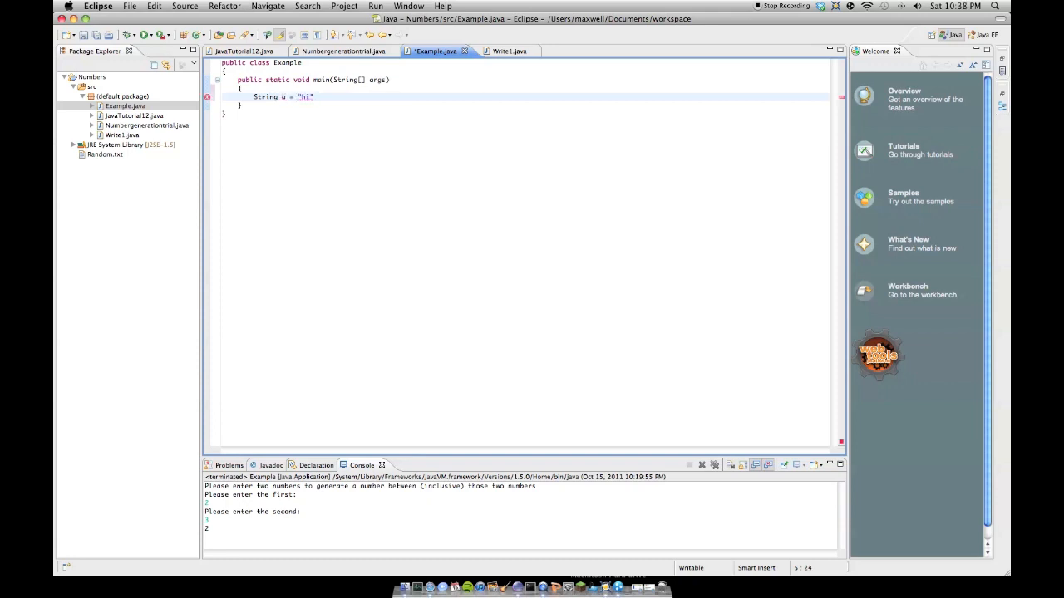
{"action": "type", "text": "a."}
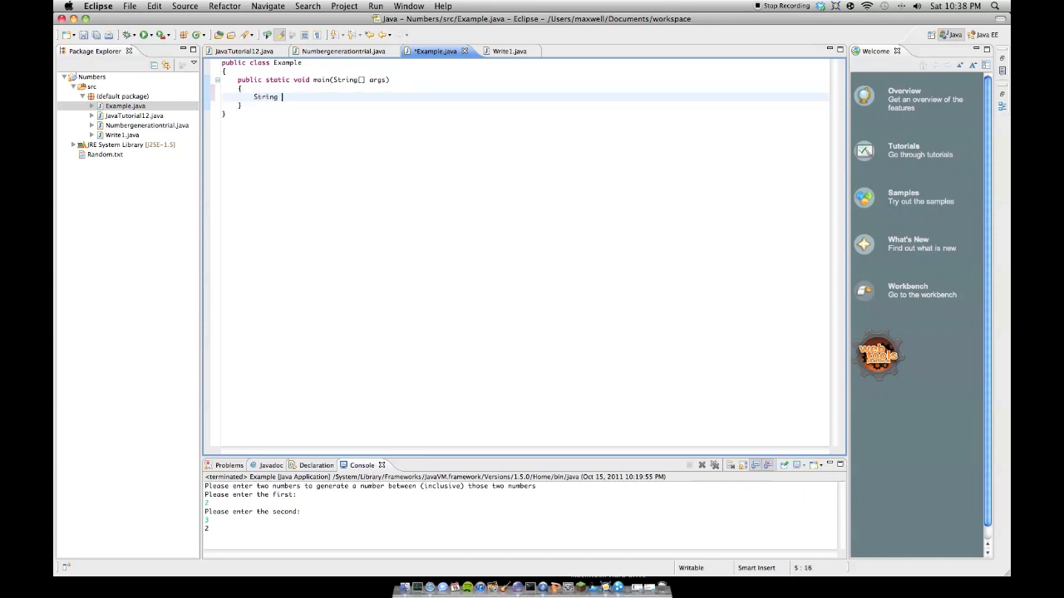
Declare String tooManySpace holding "Space This" padded with extra spaces
{"action": "type", "text": "tooManySpace = \""}
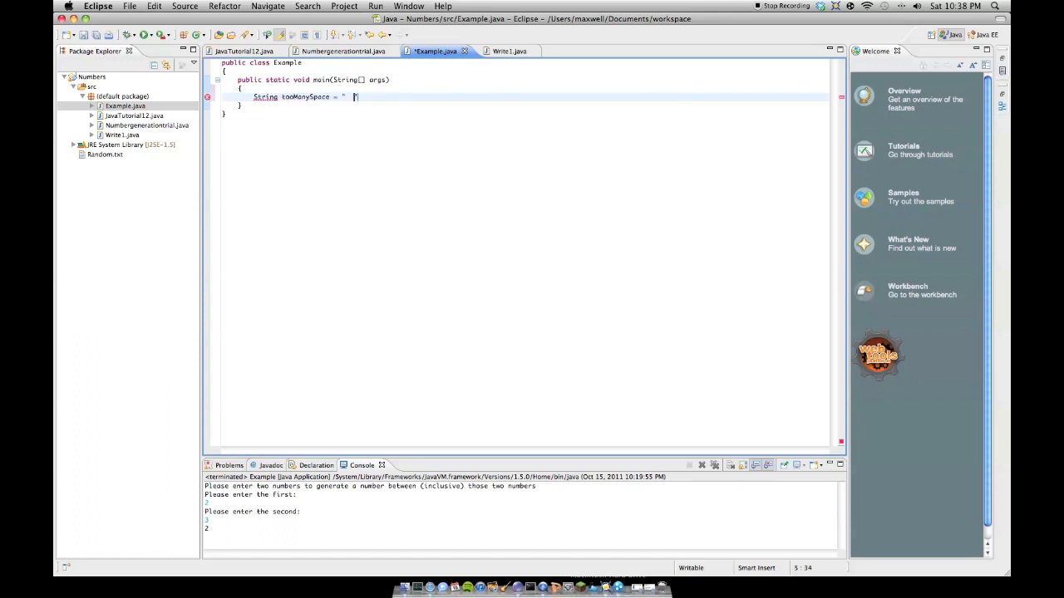
{"action": "type", "text": "Space   This"}
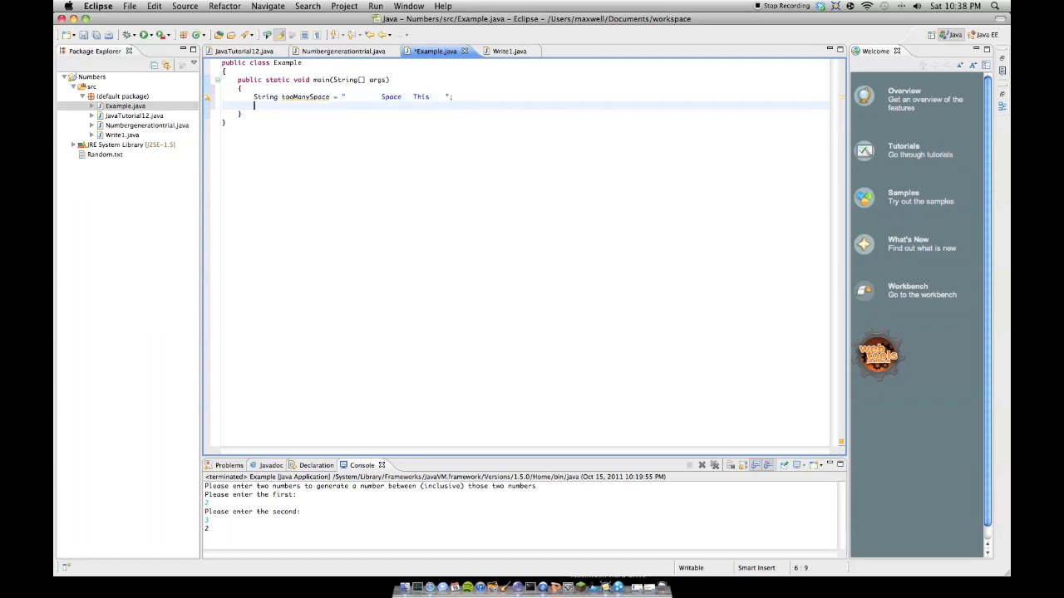
Declare String goodSpaces assigned tooManySpace.trim()
{"action": "type", "text": "String"}
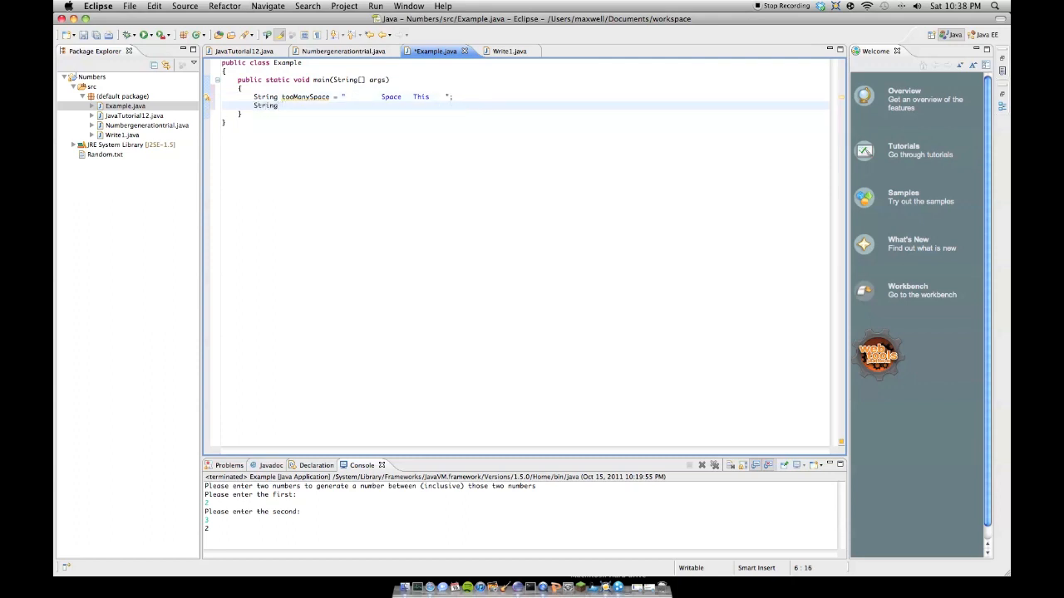
{"action": "type", "text": "goodSp"}
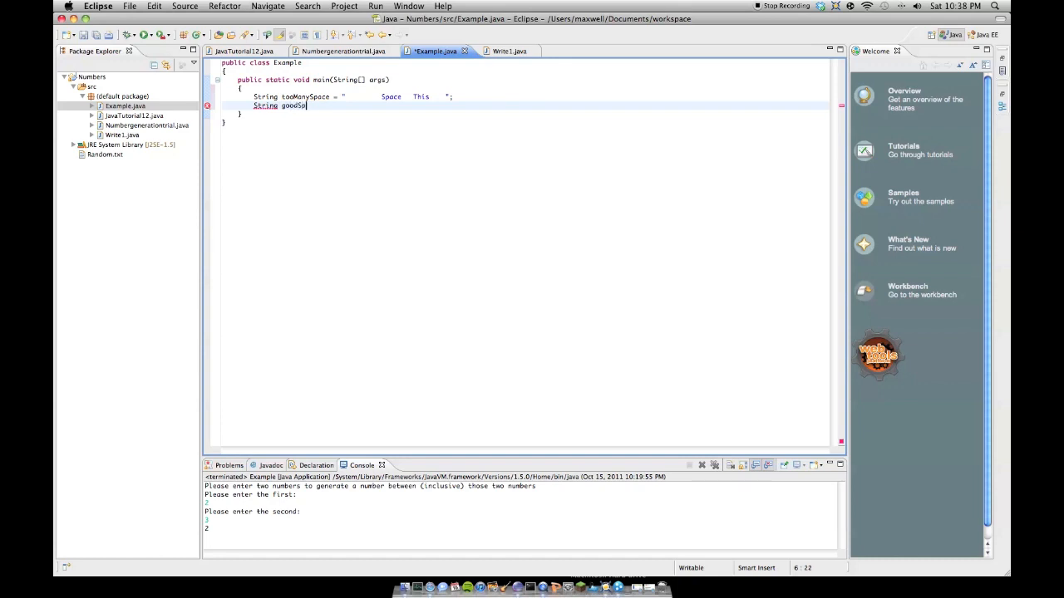
{"action": "type", "text": "aces ="}
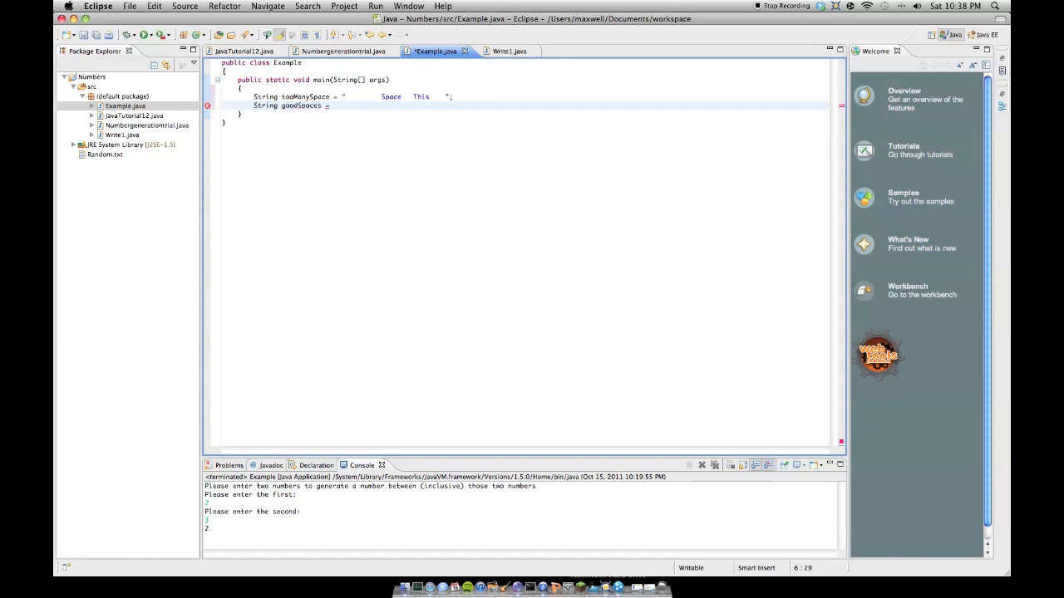
{"action": "type", "text": ".trim();"}
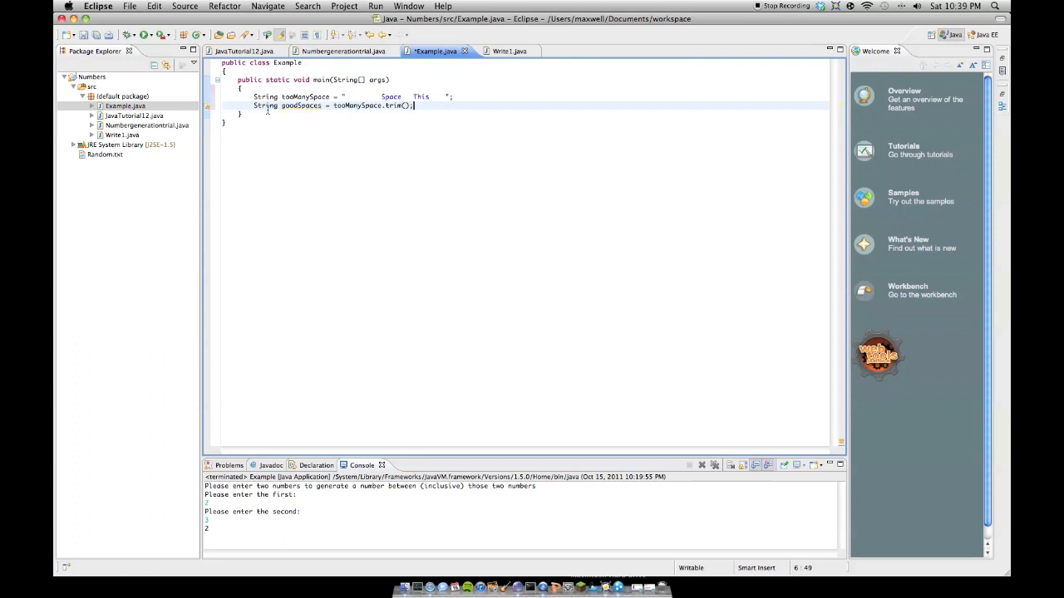
Add System.out.println printing tooManySpace between marker characters
{"action": "type", "text": "System."}
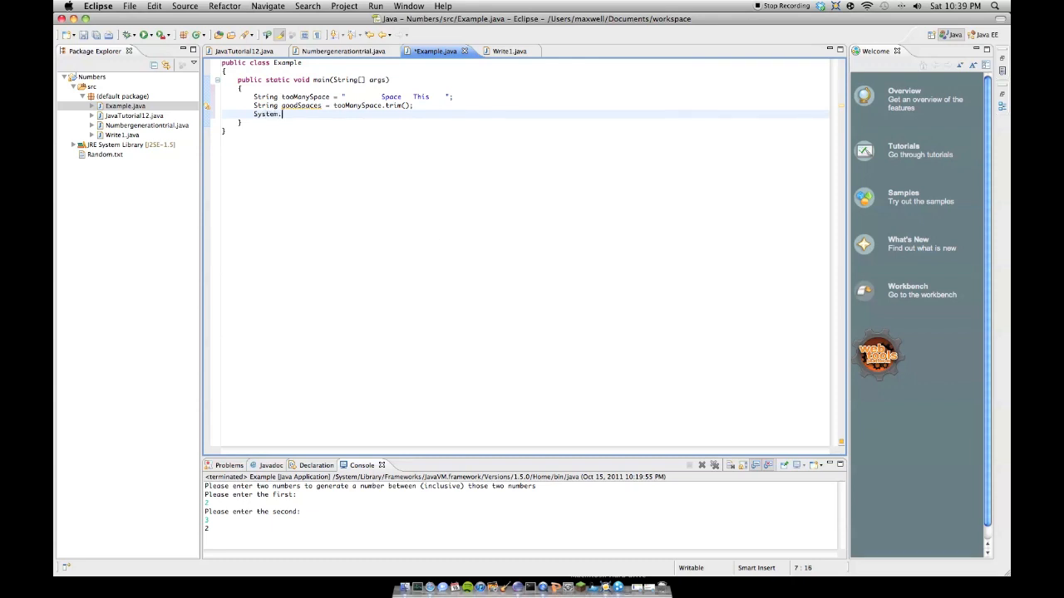
{"action": "type", "text": "out.println(\""}
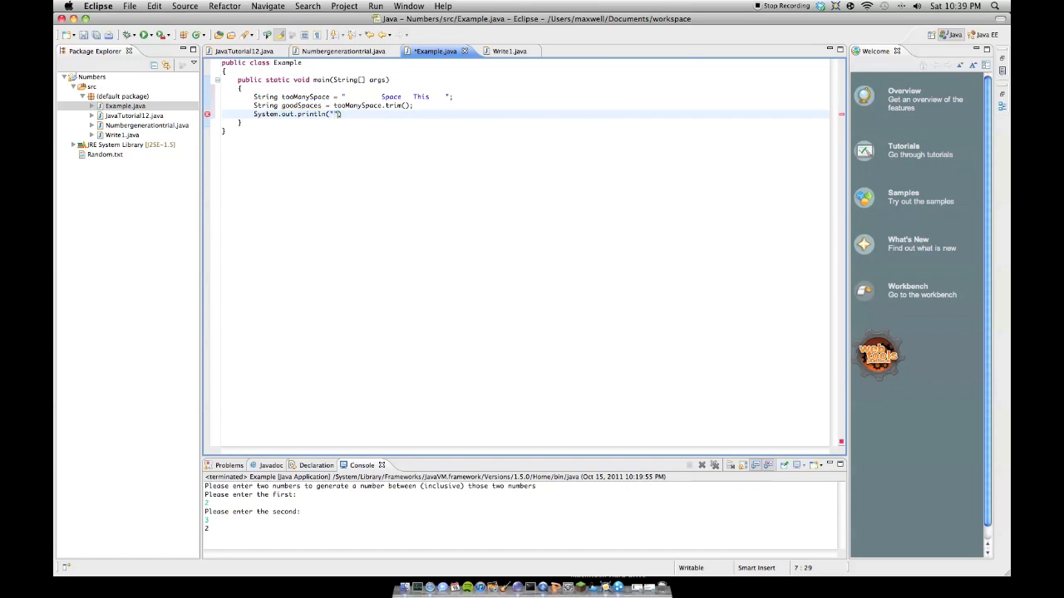
{"action": "type", "text": "!"}
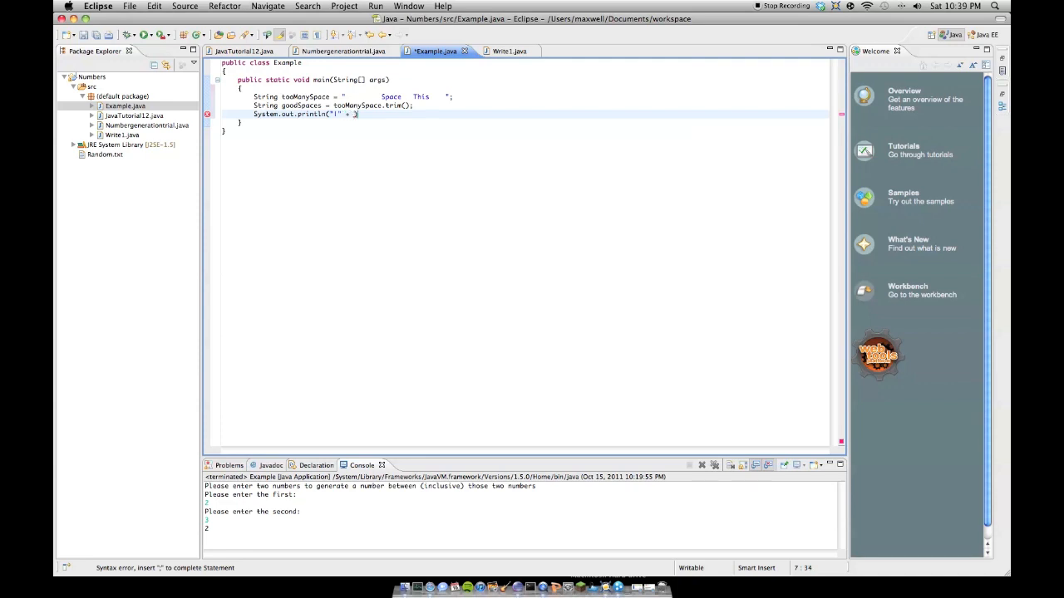
{"action": "type", "text": "tooManySpace)"}
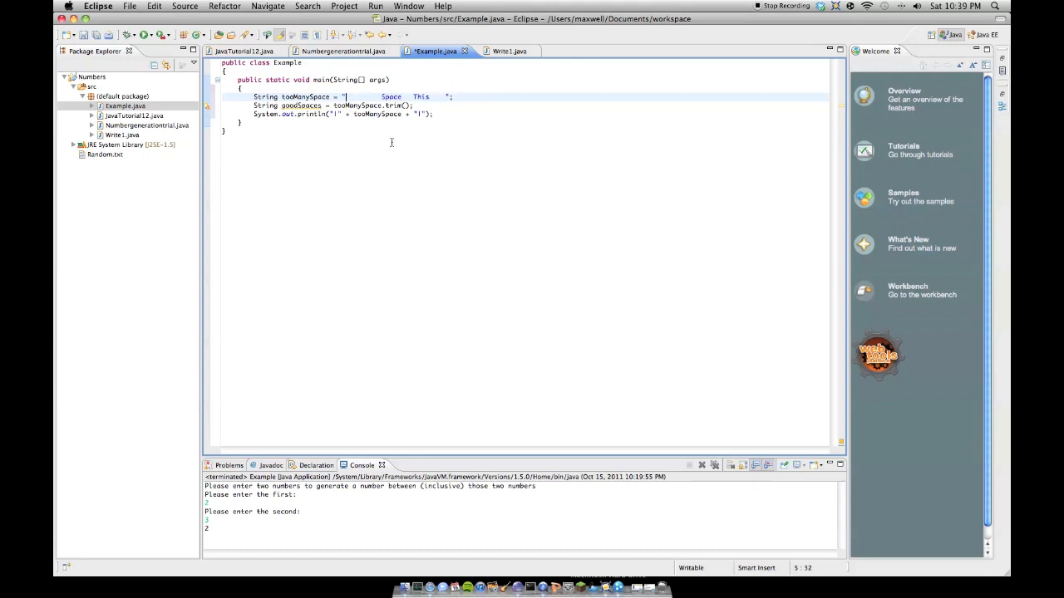
Add a second System.out.println printing goodSpaces between the same markers
{"action": "type", "text": "System."}
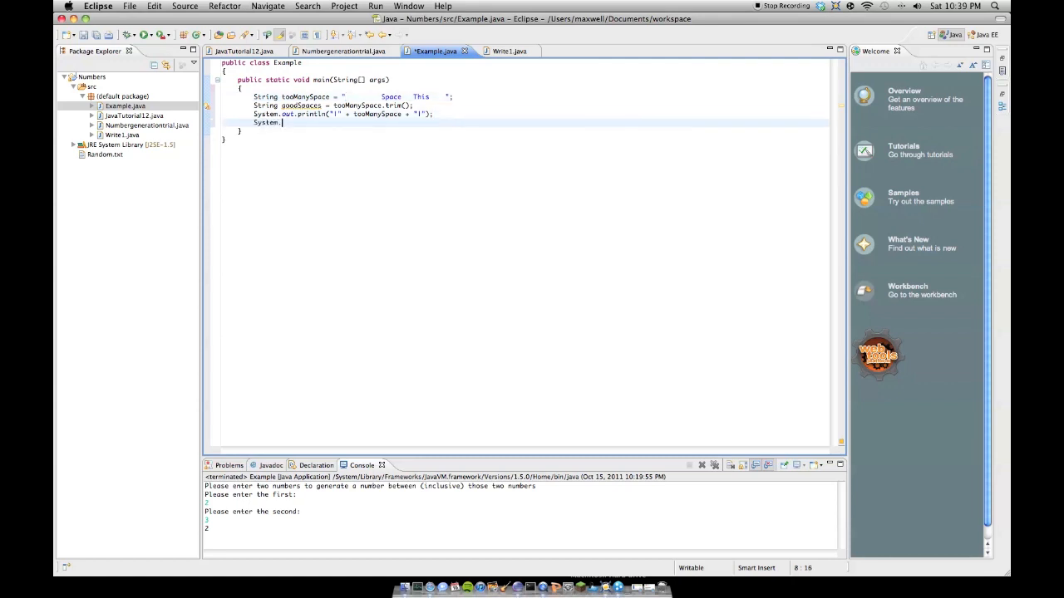
{"action": "type", "text": "out.println()"}
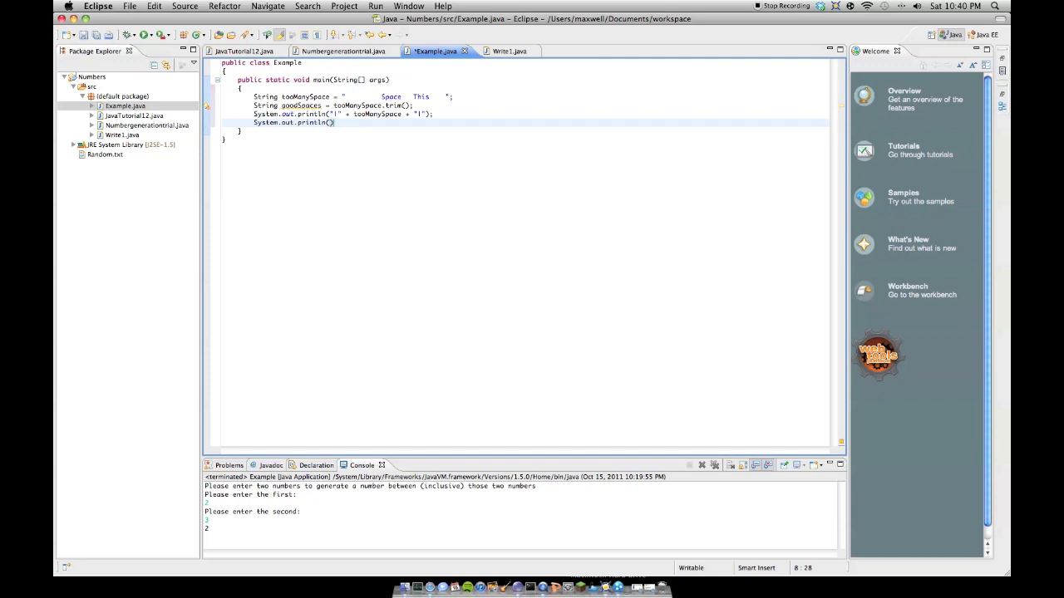
{"action": "type", "text": "\"|\" +"}
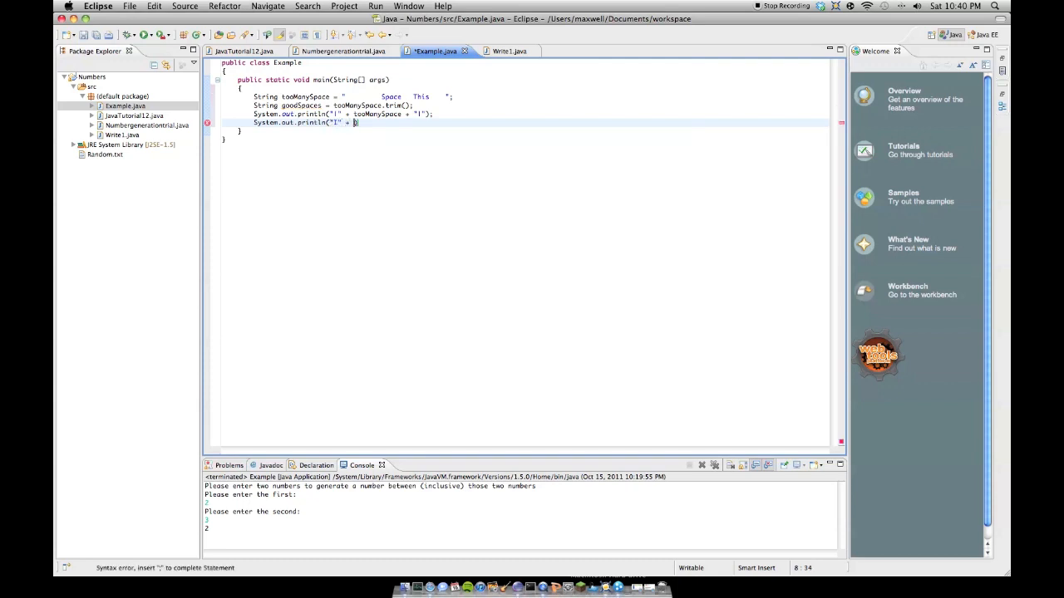
{"action": "type", "text": "goodSpaces)"}
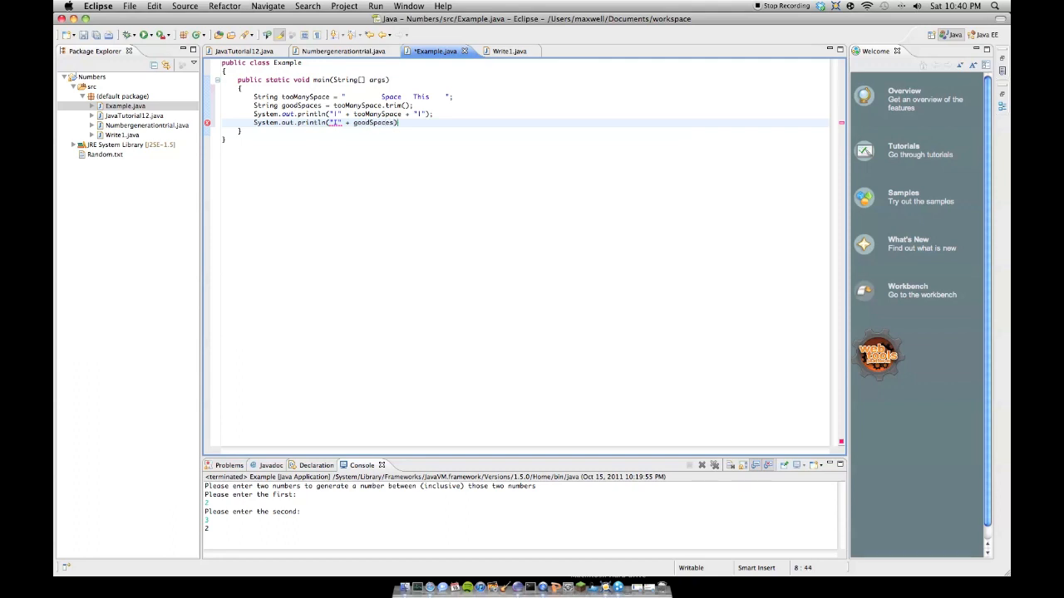
{"action": "type", "text": "+"}
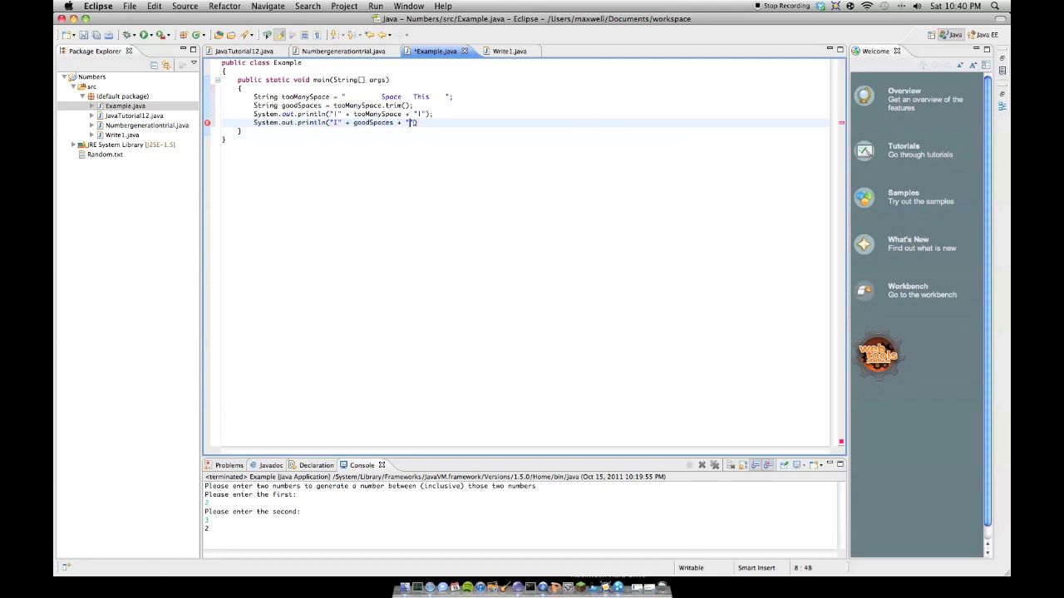
{"action": "type", "text": "\");"}
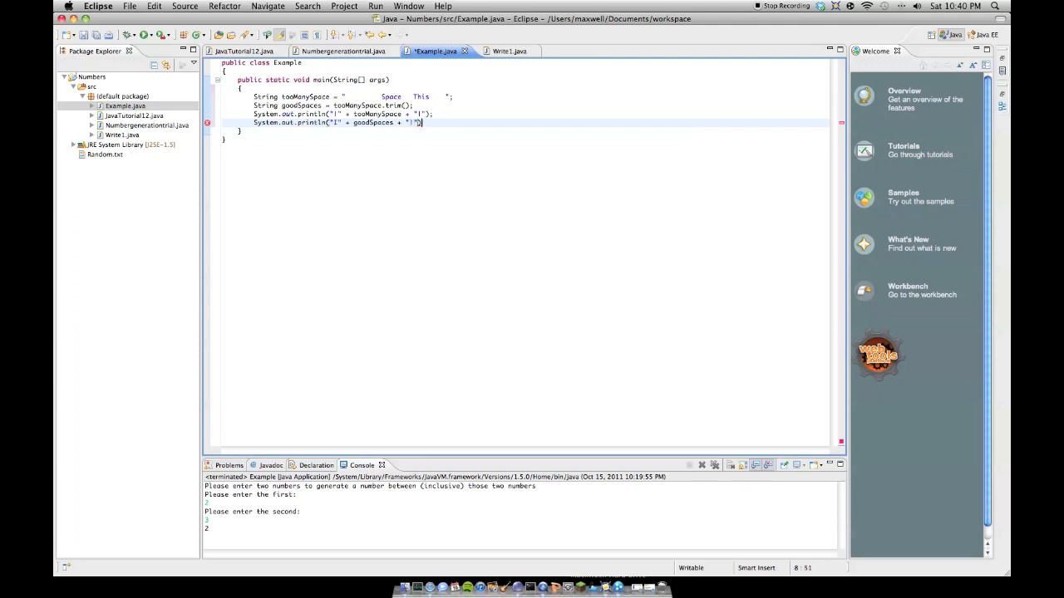
{"action": "type", "text": ";"}
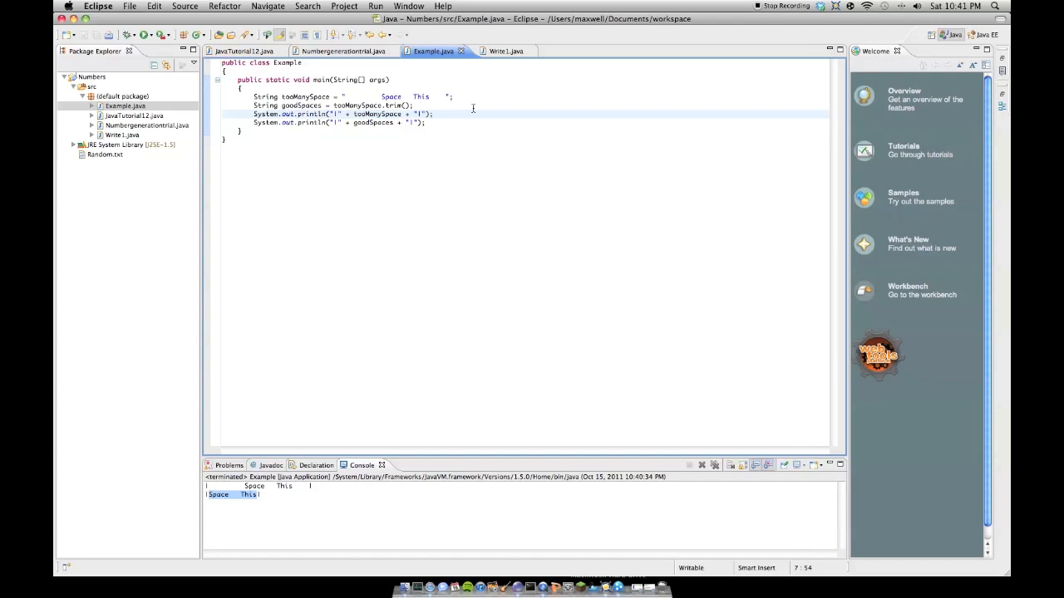
{"action": "mouse_move", "coordinate": [456, 81]}
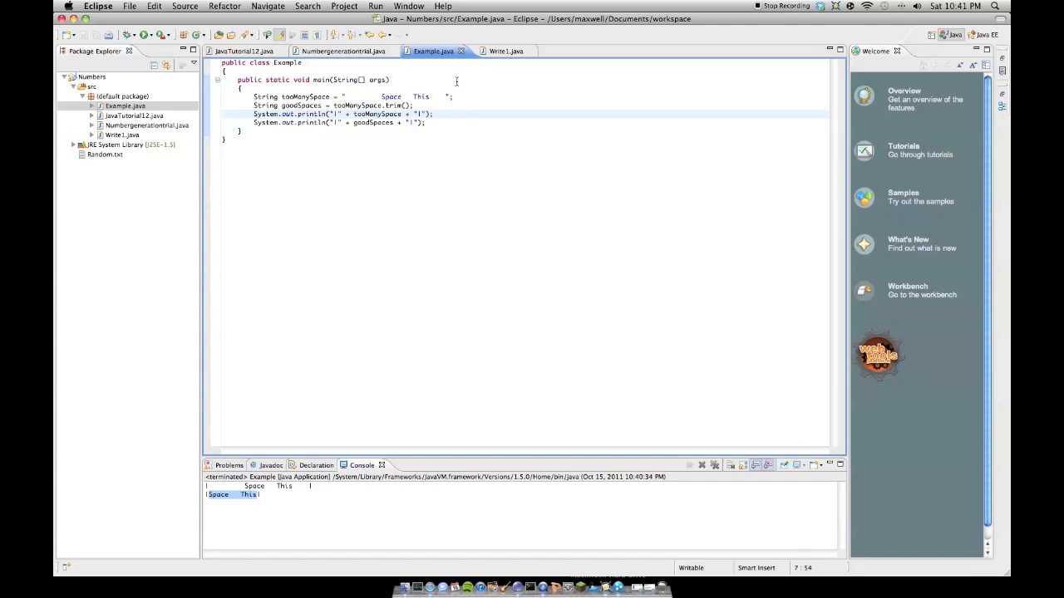